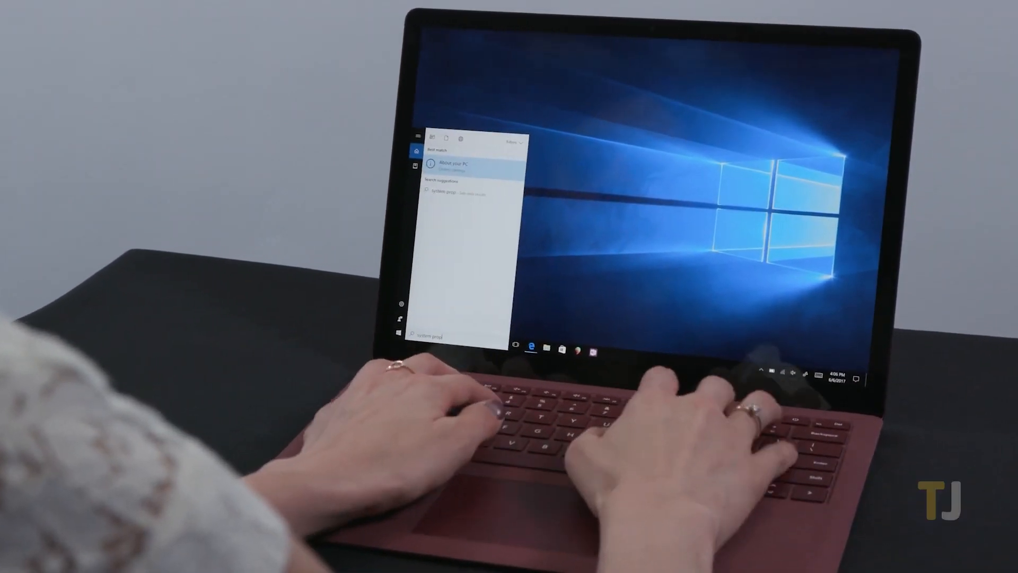
Bring up Control Panel from the Start search showing all its items
{"action": "left_click", "coordinate": [458, 161]}
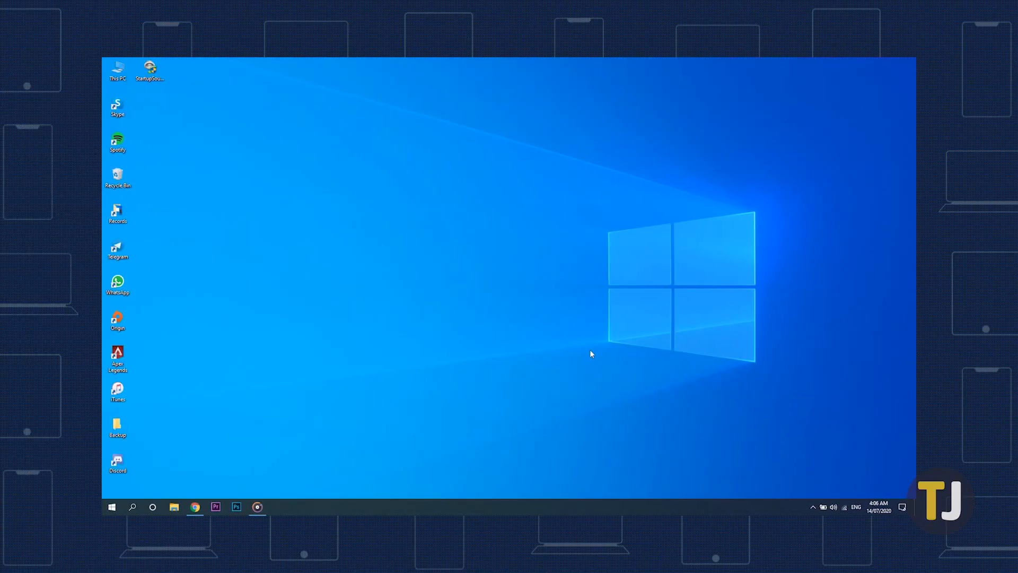
{"action": "mouse_move", "coordinate": [359, 416]}
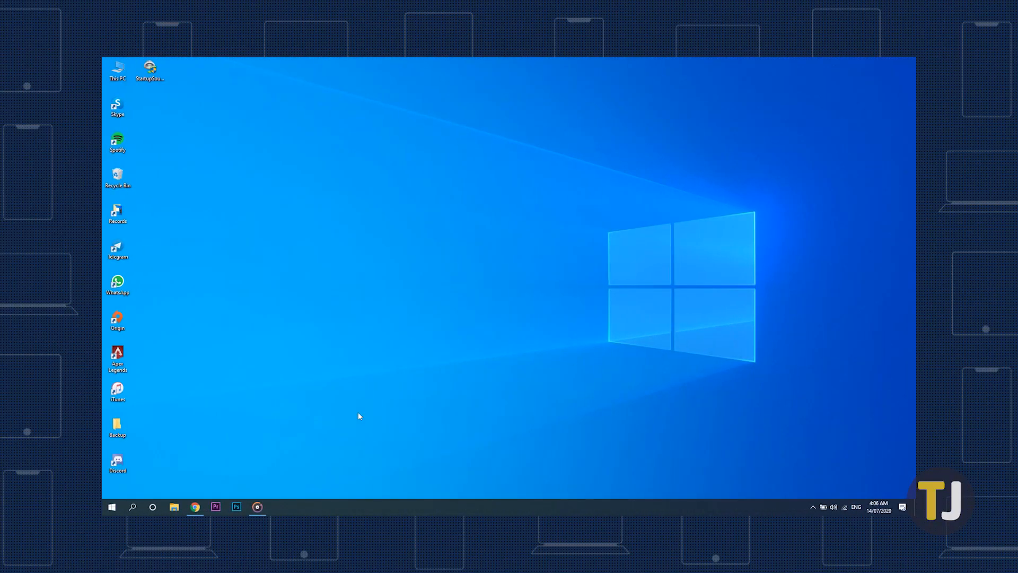
{"action": "left_click", "coordinate": [131, 507]}
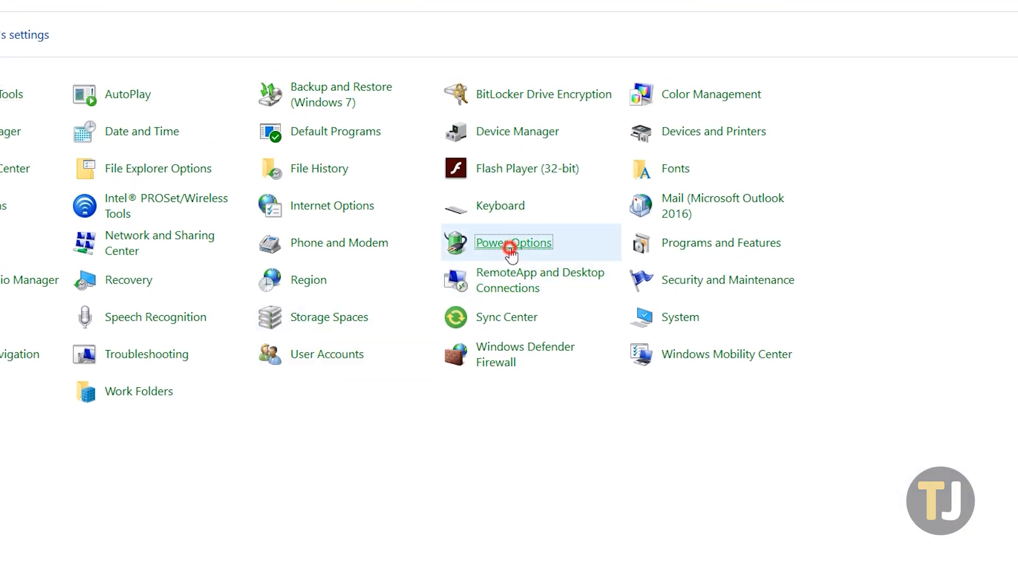
Reach Power Options' shutdown settings and unlock them to untick fast startup
{"action": "left_click", "coordinate": [513, 241]}
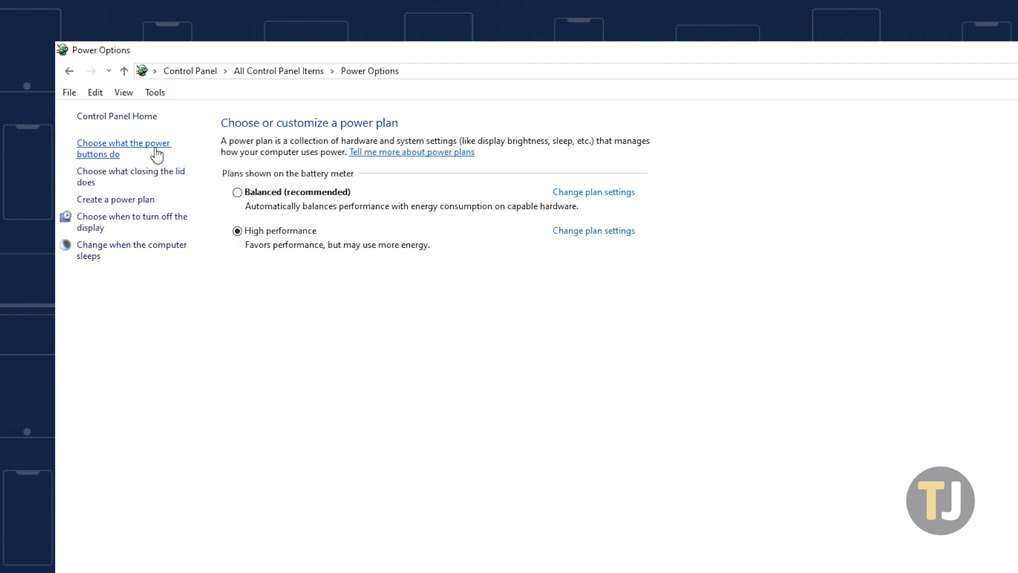
{"action": "left_click", "coordinate": [123, 149]}
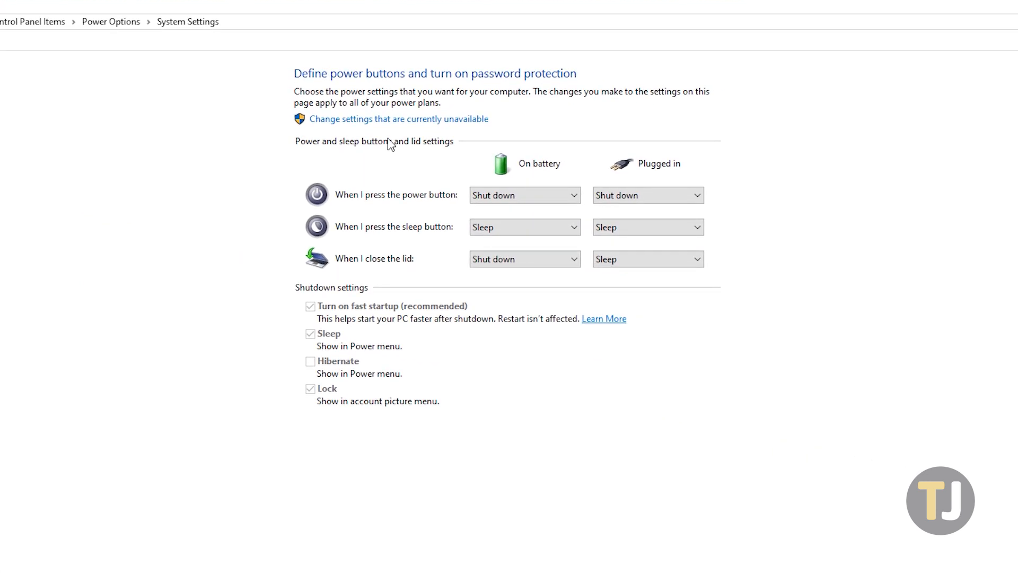
{"action": "left_click", "coordinate": [397, 119]}
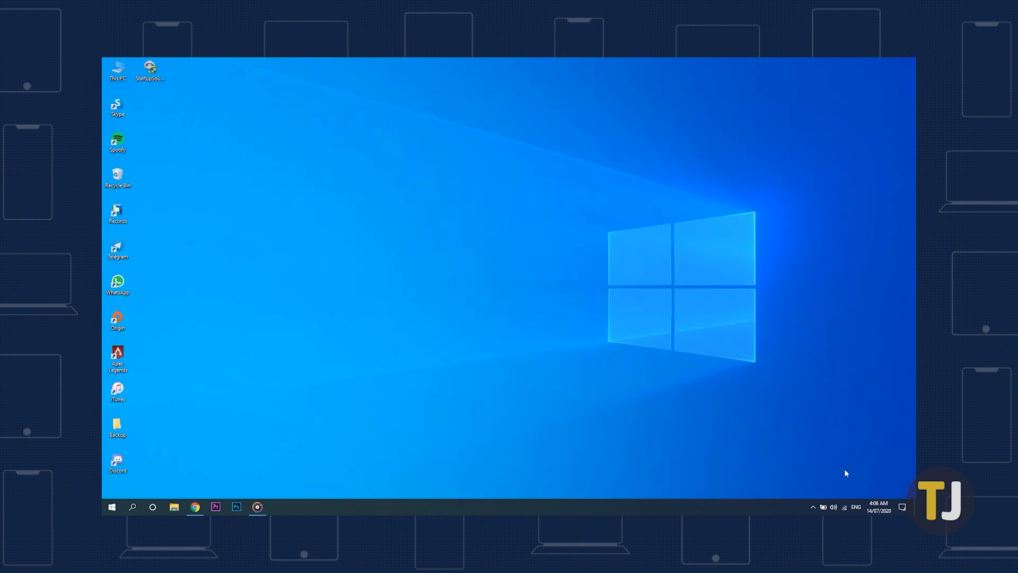
Tick Play Windows Startup sound in the Sound panel and apply it
{"action": "right_click", "coordinate": [833, 507]}
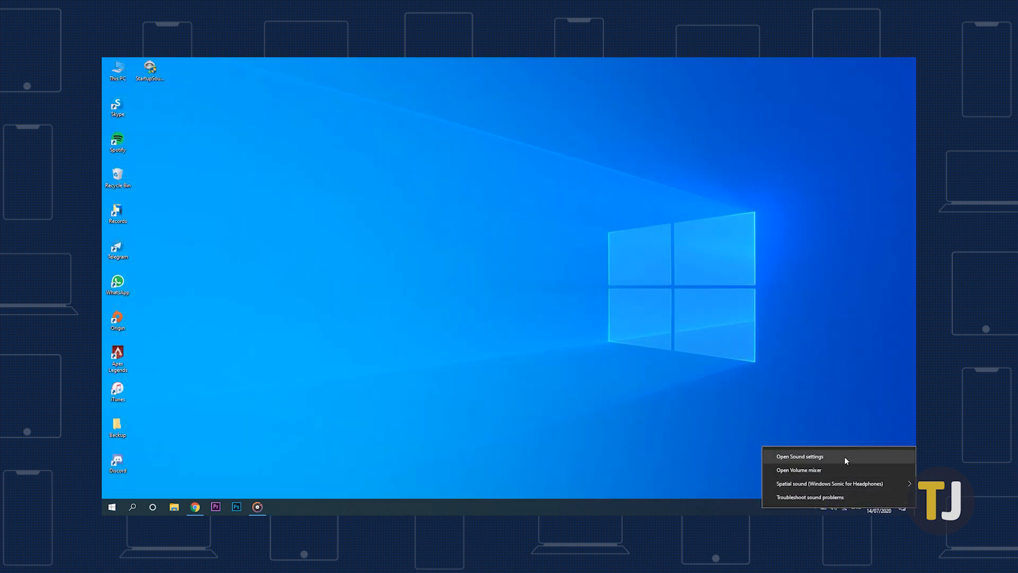
{"action": "left_click", "coordinate": [799, 456]}
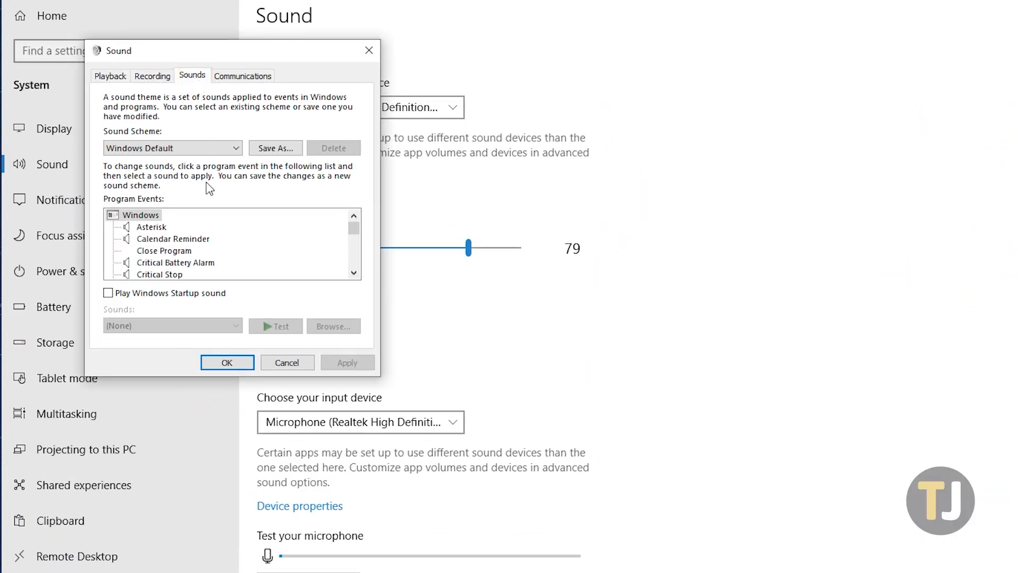
{"action": "left_click", "coordinate": [107, 293]}
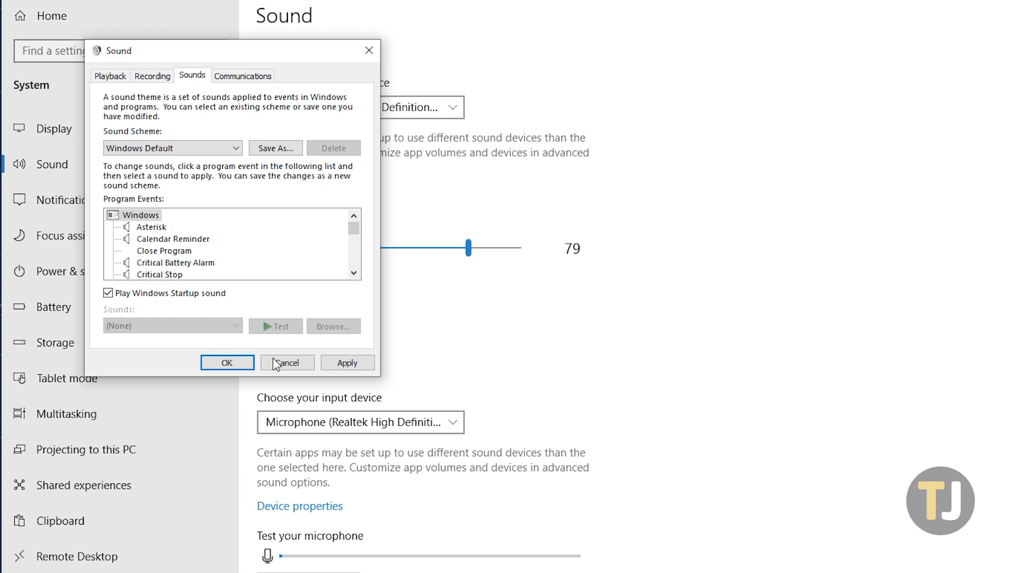
{"action": "mouse_move", "coordinate": [280, 363]}
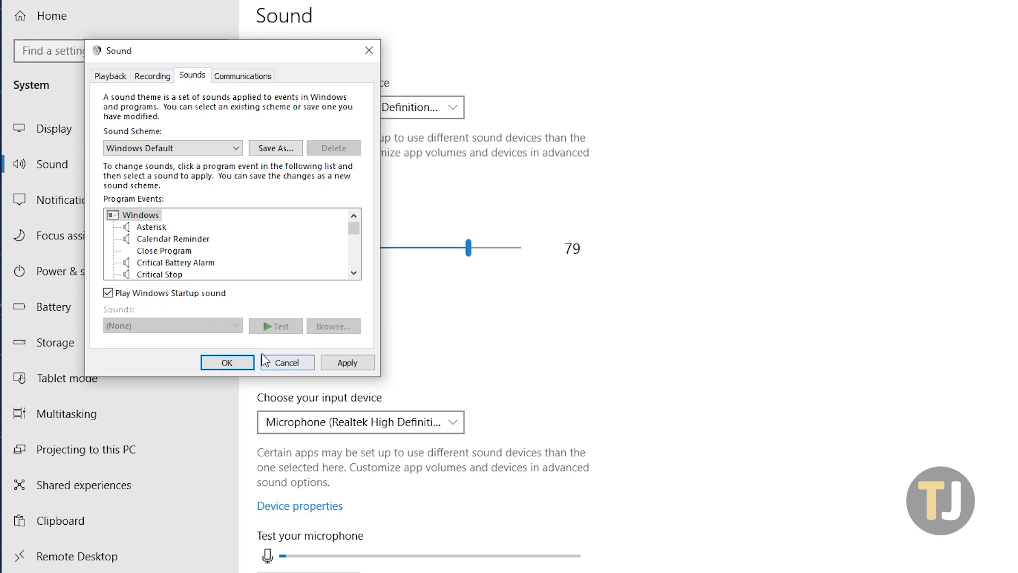
{"action": "left_click", "coordinate": [346, 362]}
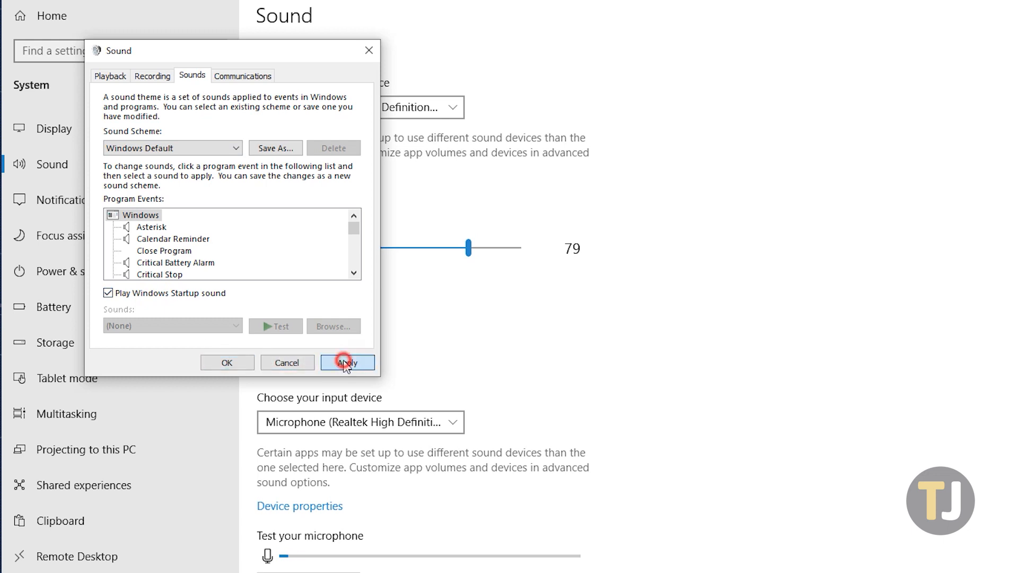
{"action": "left_click", "coordinate": [346, 363]}
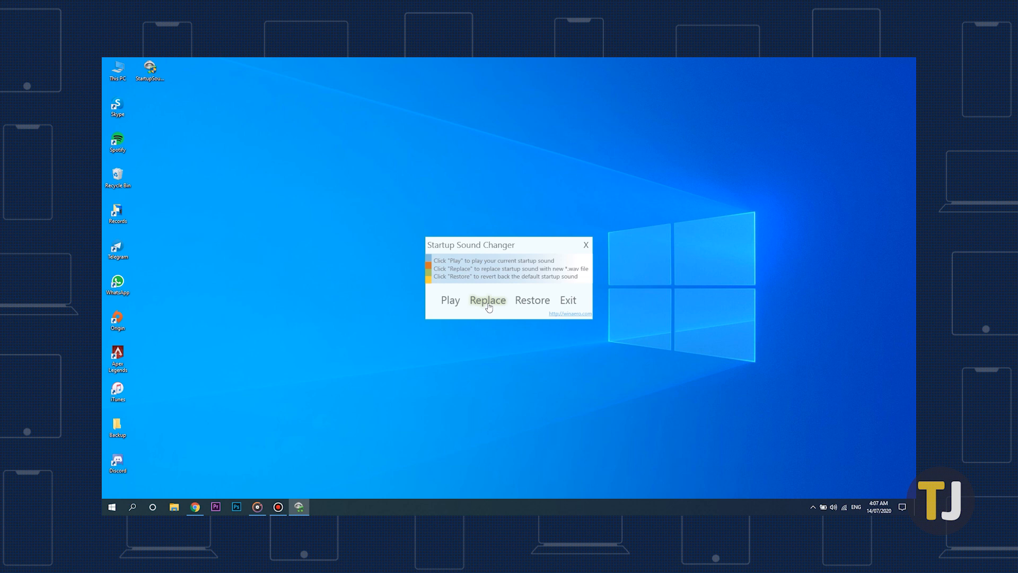
Choose Replace to bring up the Select *.wav file dialog for the boot sound
{"action": "left_click", "coordinate": [486, 299]}
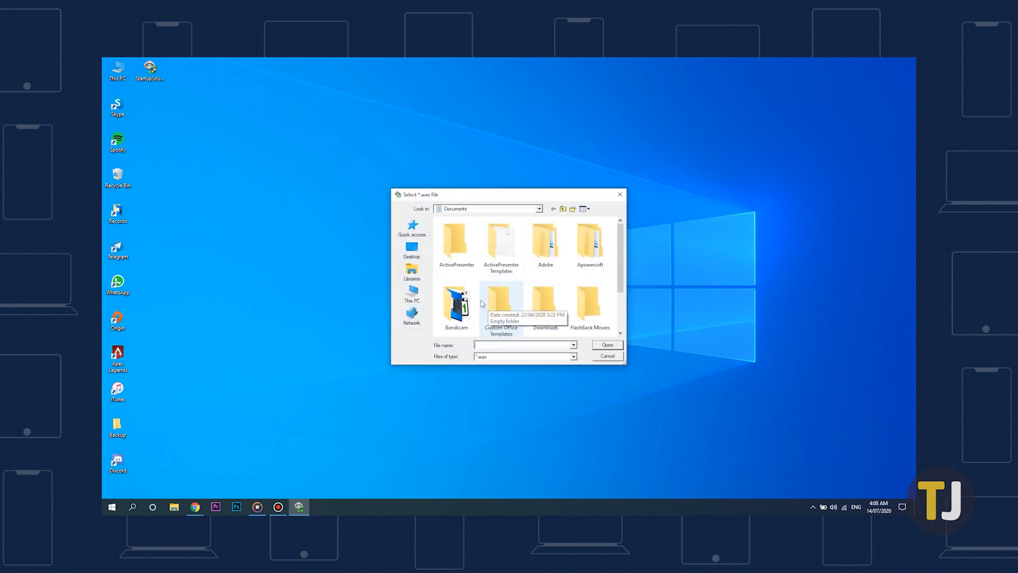